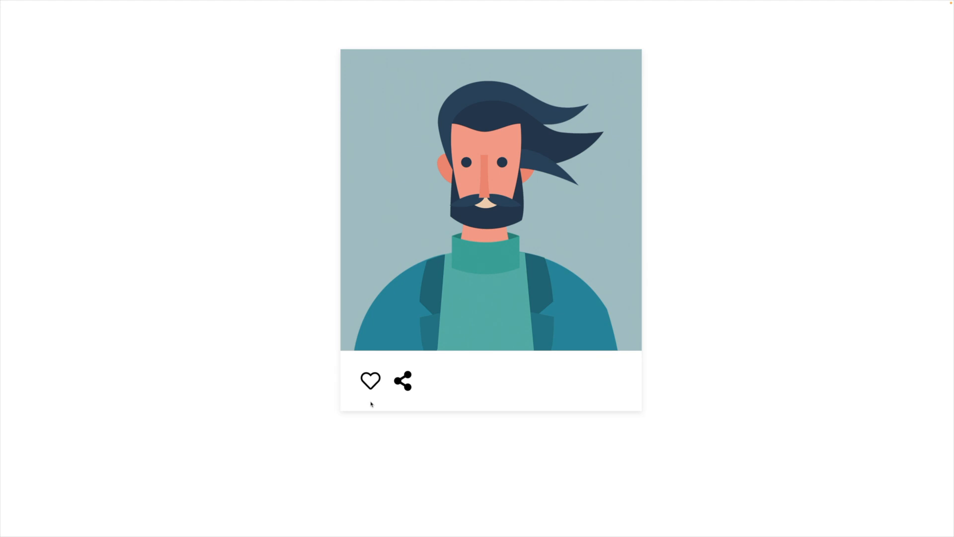
pyautogui.moveTo(485, 283)
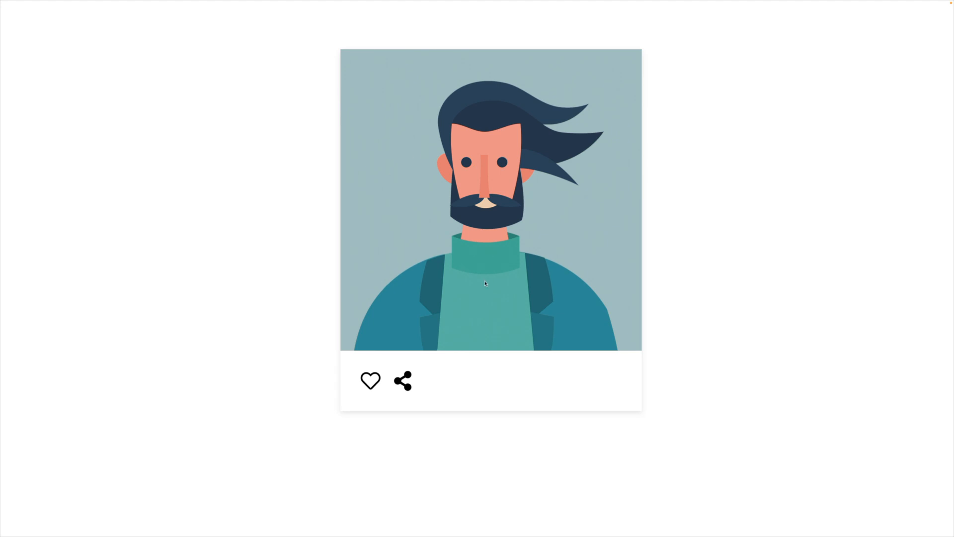
pyautogui.moveTo(459, 174)
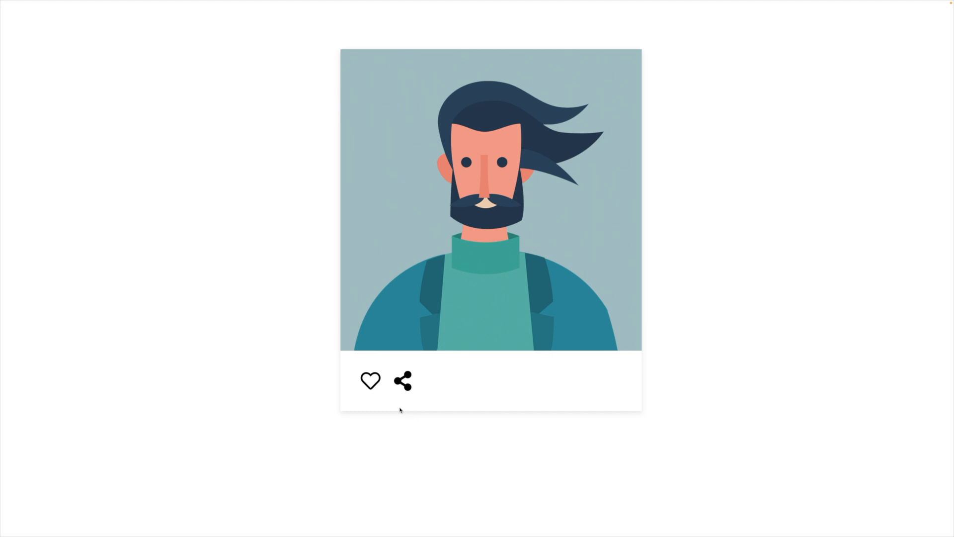
pyautogui.moveTo(381, 411)
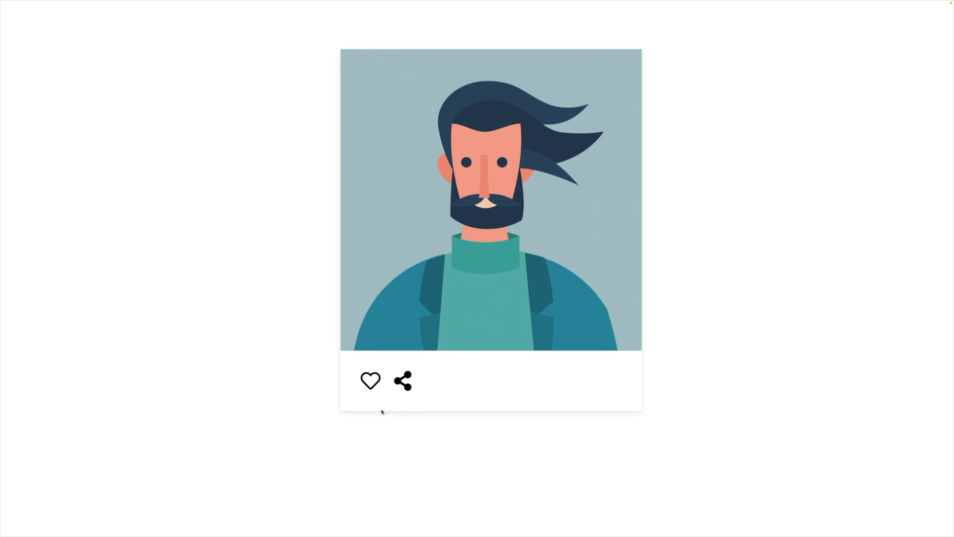
pyautogui.moveTo(357, 397)
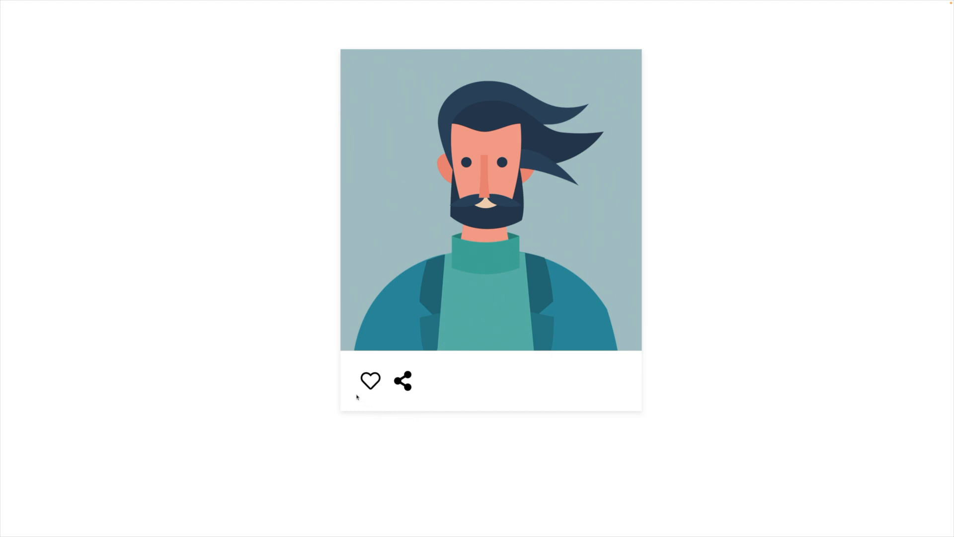
pyautogui.moveTo(363, 399)
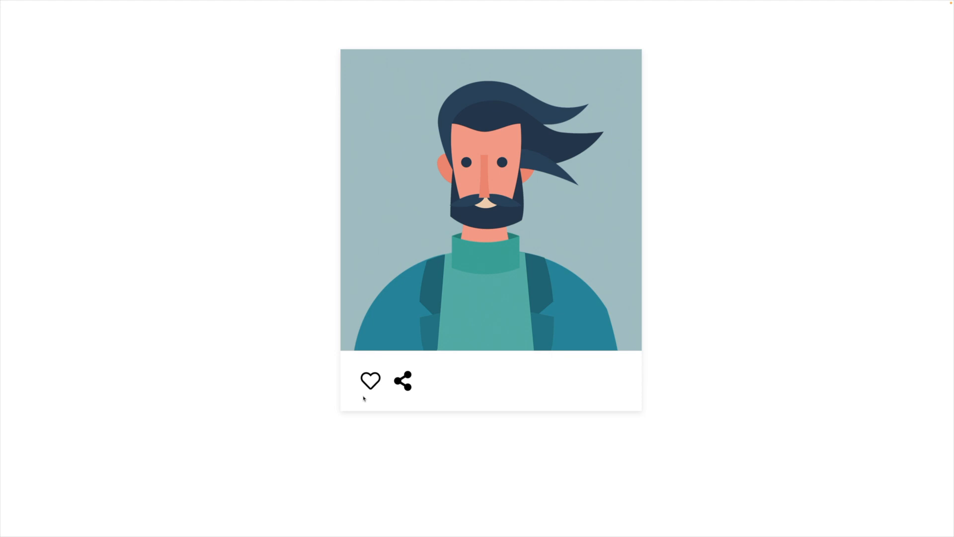
# - Toggle the card's heart to the filled red liked state and back to an outline
pyautogui.click(369, 381)
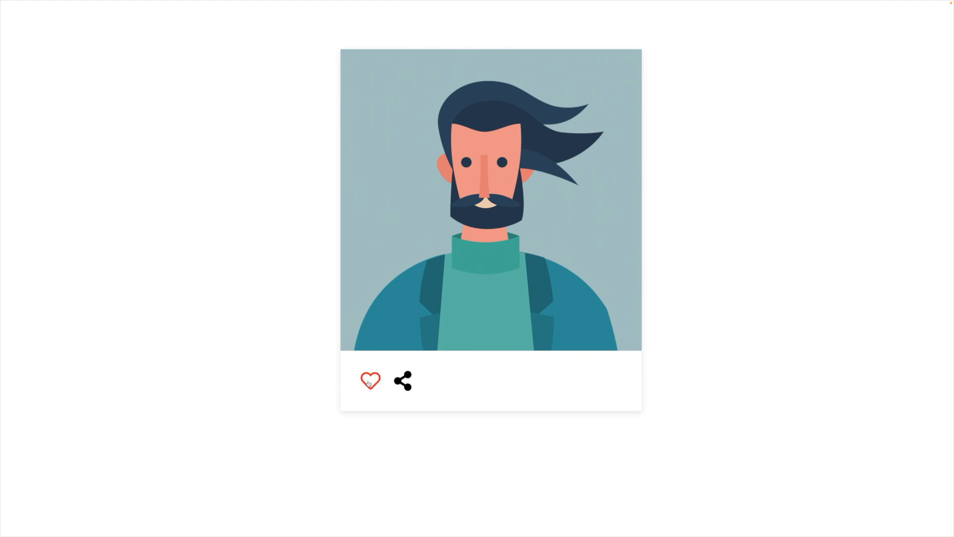
pyautogui.click(370, 379)
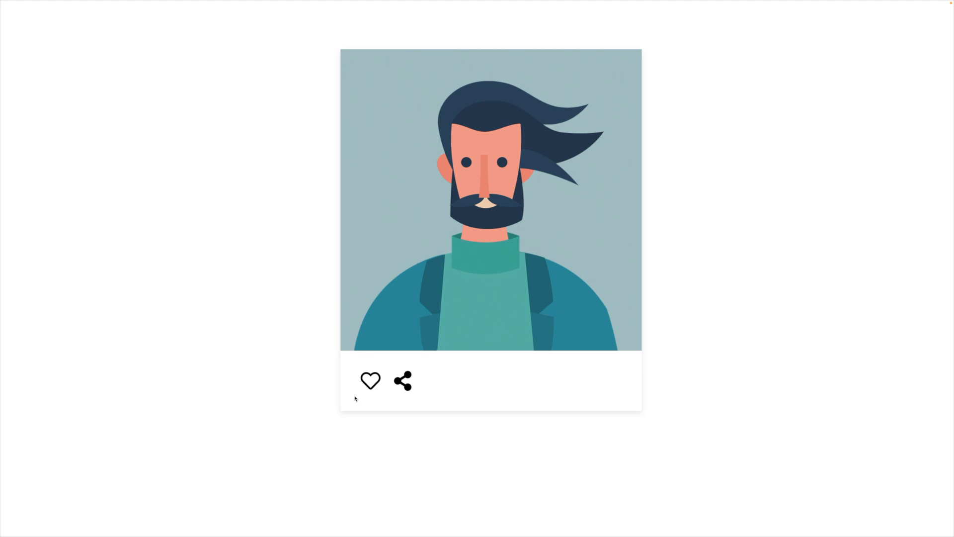
pyautogui.click(370, 380)
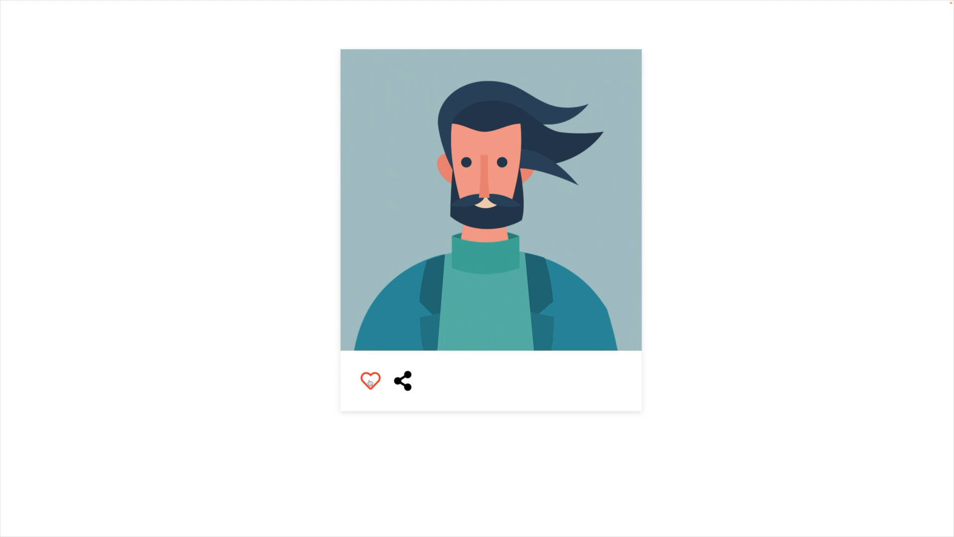
pyautogui.click(369, 381)
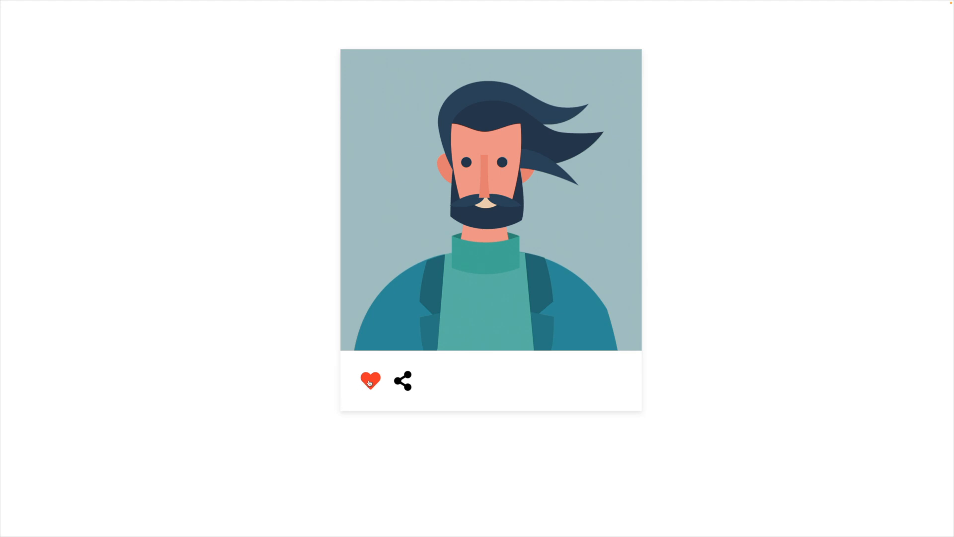
pyautogui.click(370, 381)
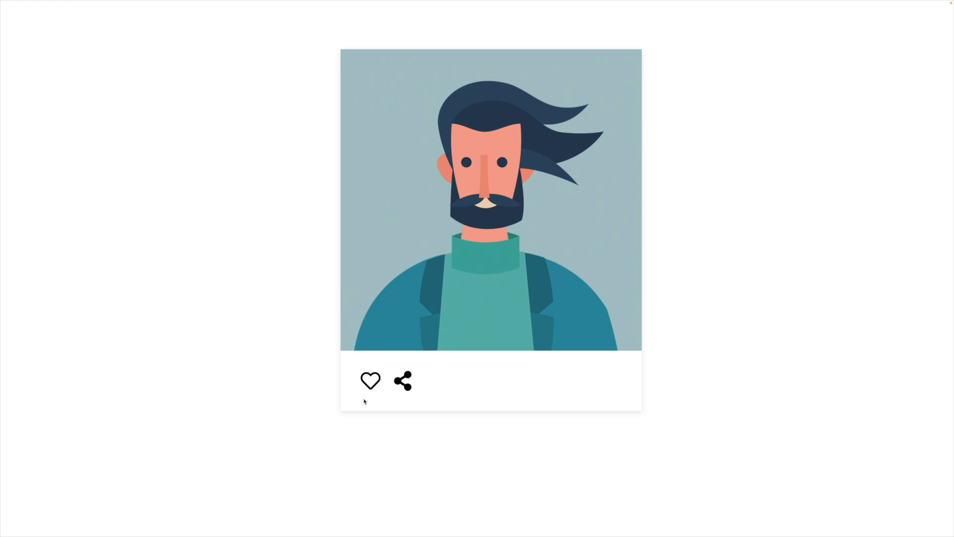
# - Toggle the heart repeatedly, ending with the profile liked and the heart filled red
pyautogui.click(370, 380)
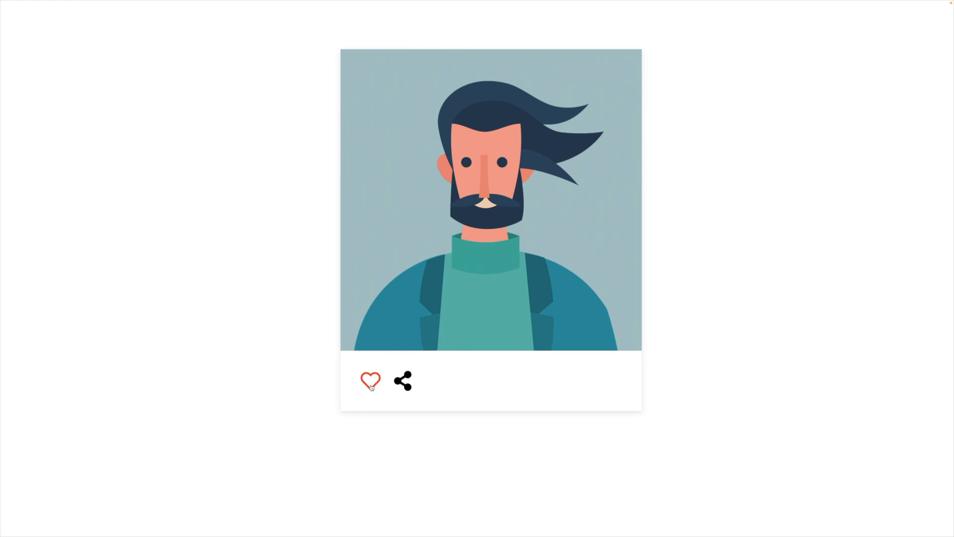
pyautogui.click(369, 380)
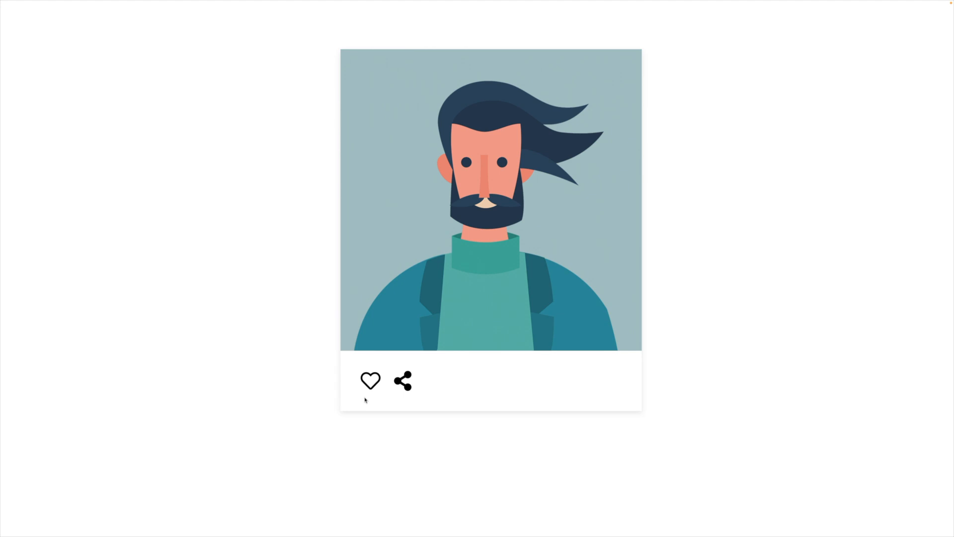
pyautogui.click(369, 380)
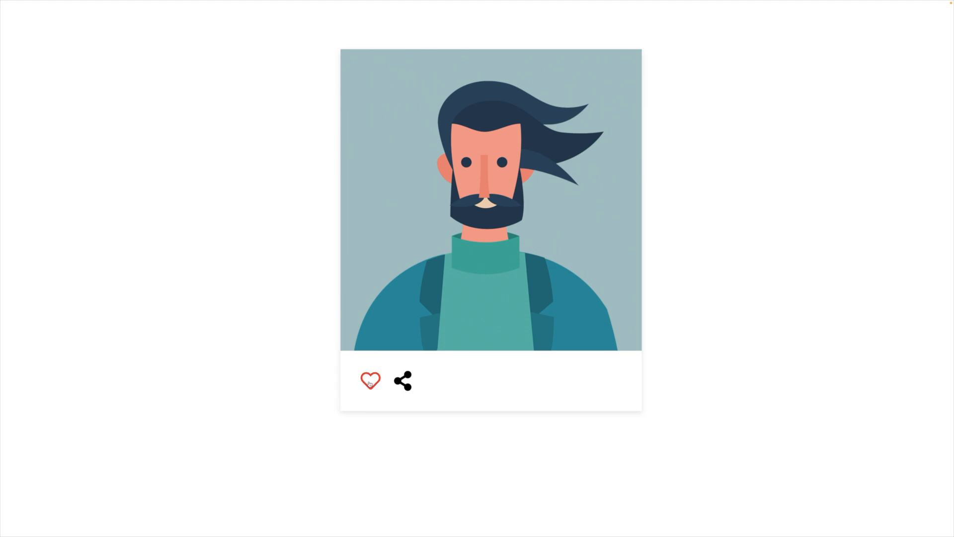
pyautogui.click(370, 381)
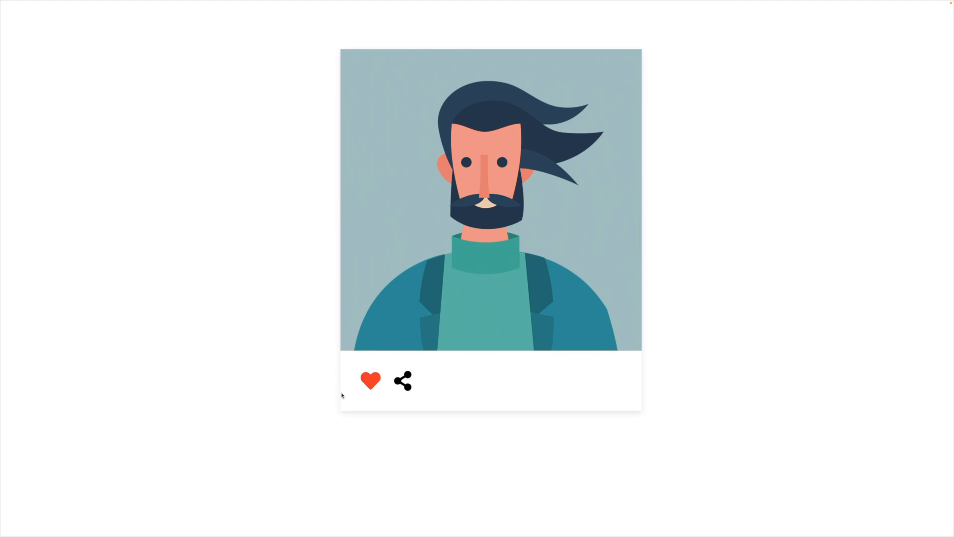
pyautogui.moveTo(353, 394)
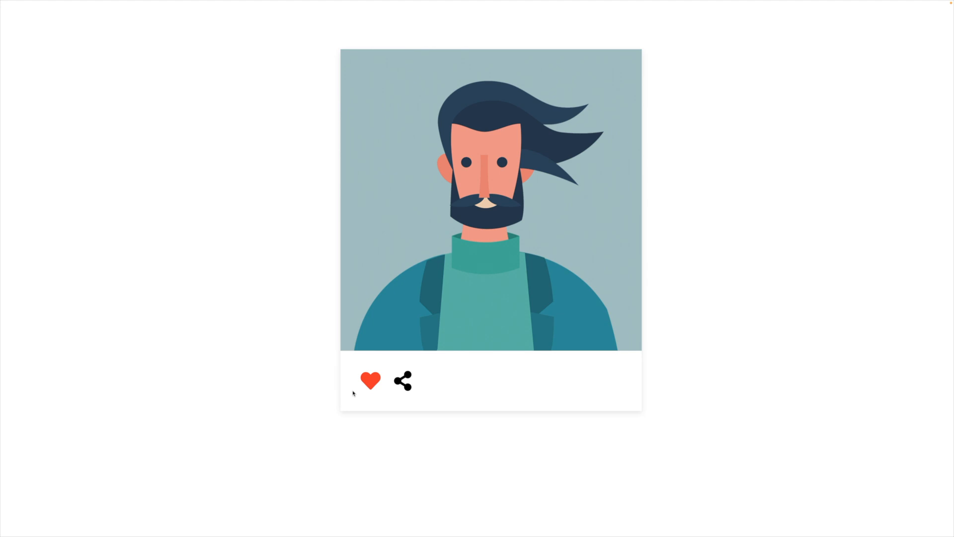
pyautogui.moveTo(347, 368)
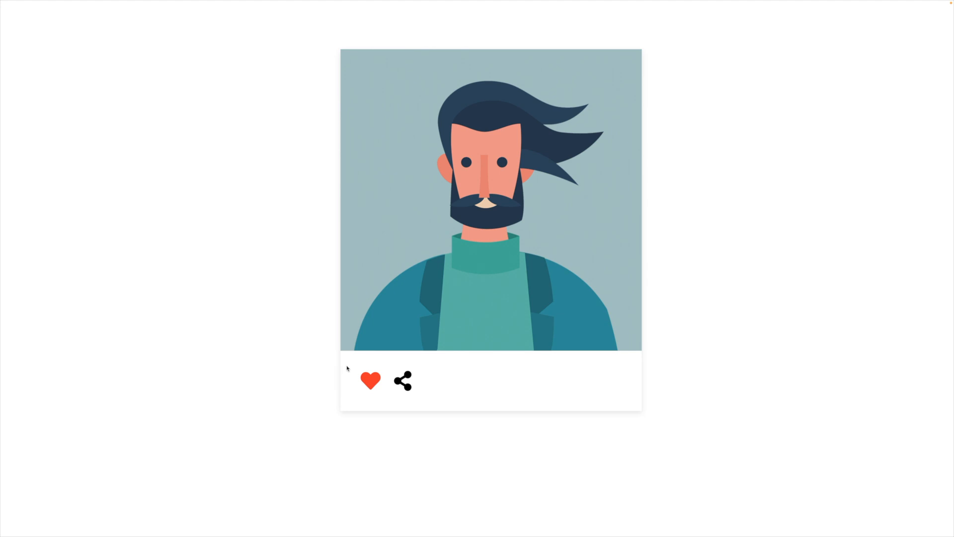
# - Unlike the card, like it again, then unlike so the heart ends as a black outline
pyautogui.click(371, 381)
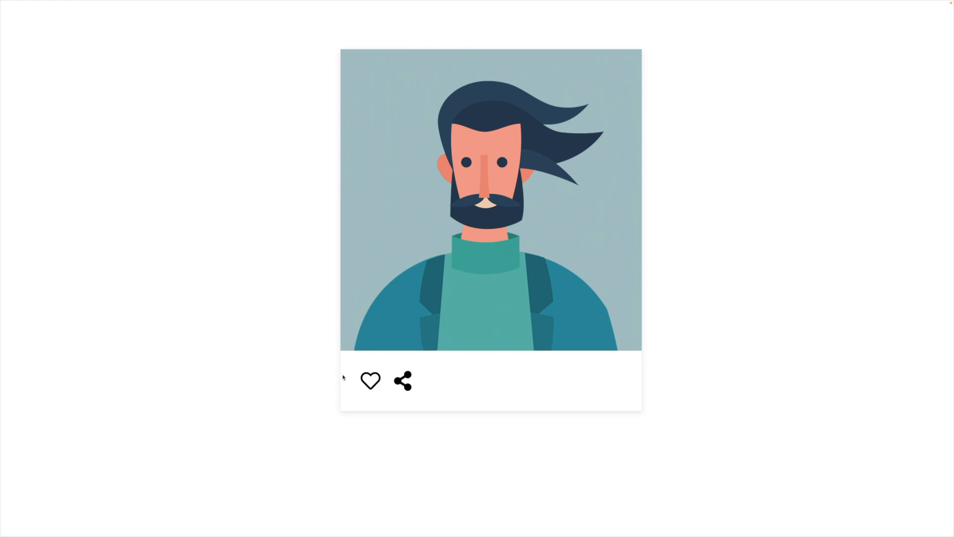
pyautogui.moveTo(357, 396)
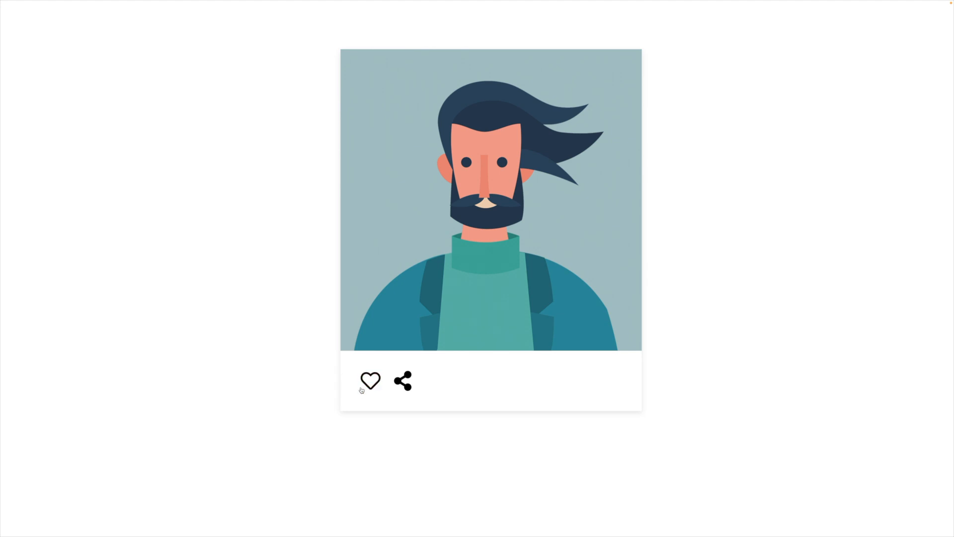
pyautogui.click(370, 380)
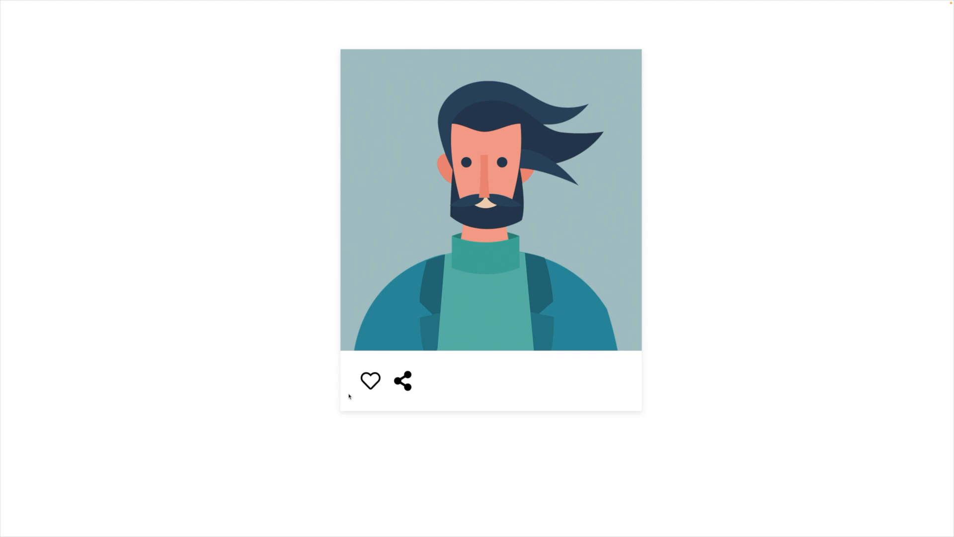
pyautogui.click(369, 381)
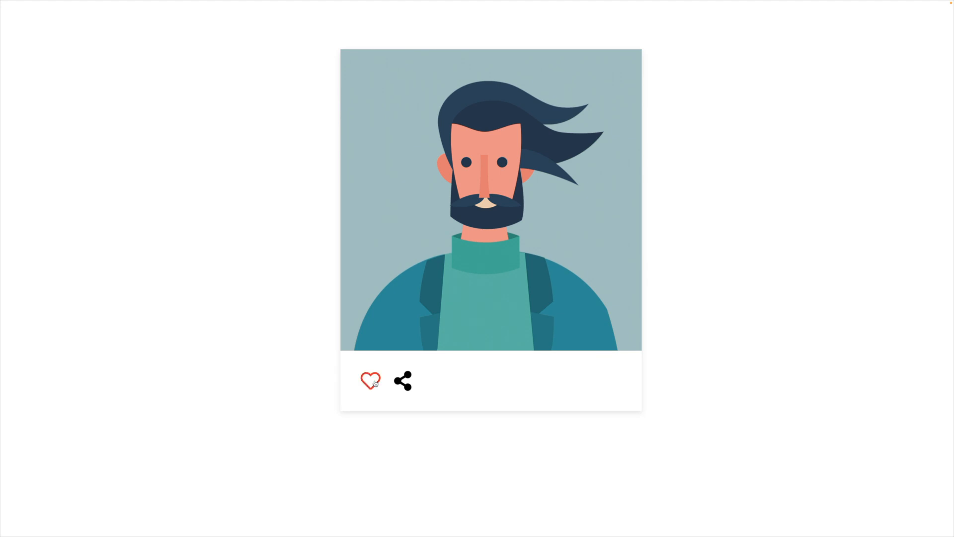
pyautogui.click(370, 380)
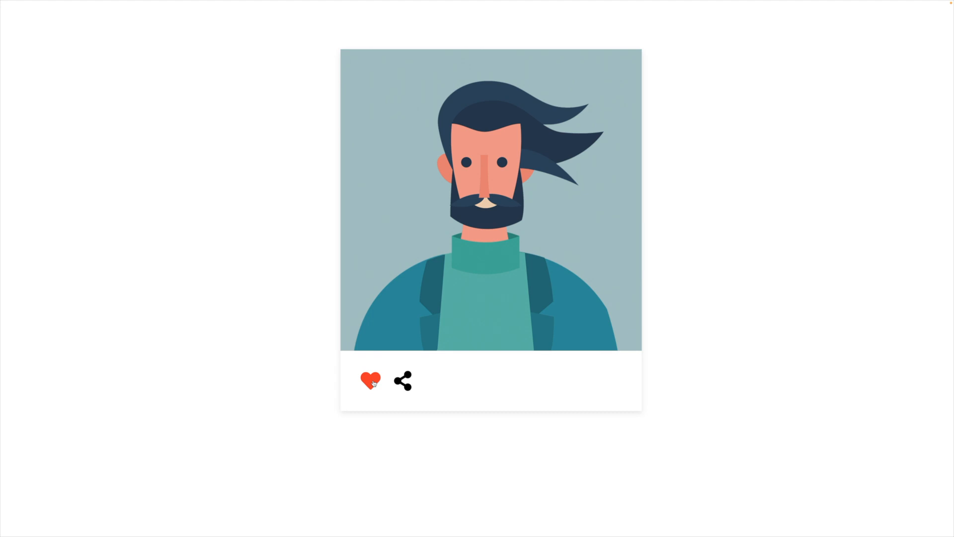
pyautogui.click(369, 380)
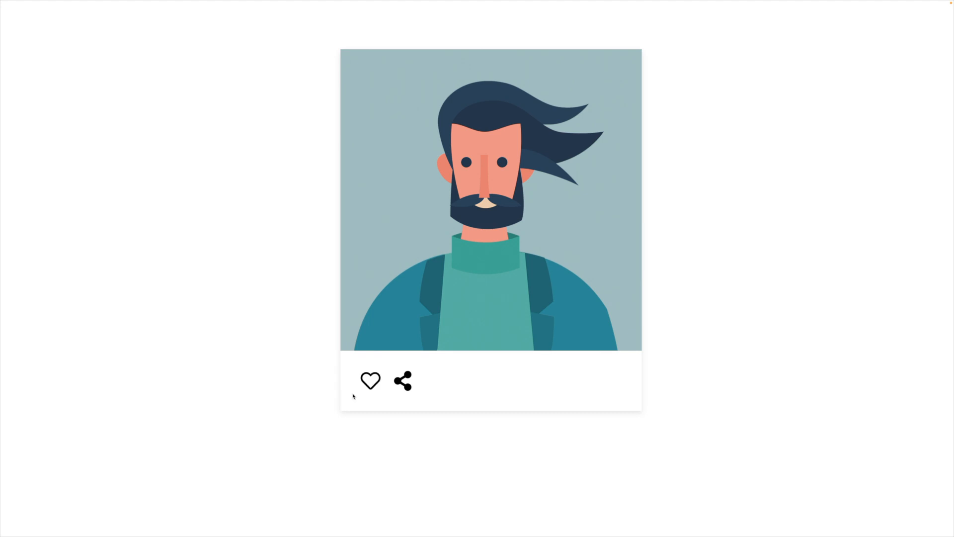